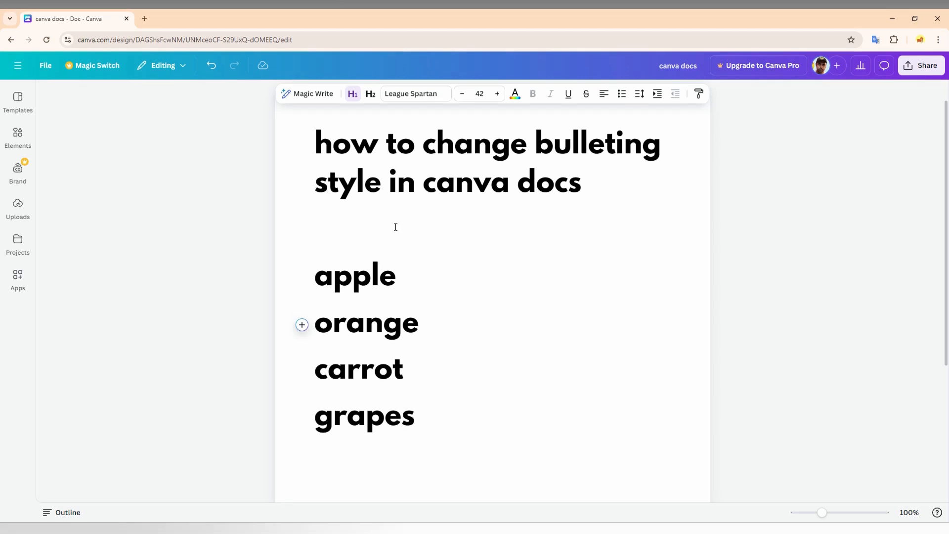
Turn apple, orange, carrot and grapes into a plain dot bulleted list via a 'bul' search.
left_click_drag(315, 275, 426, 427)
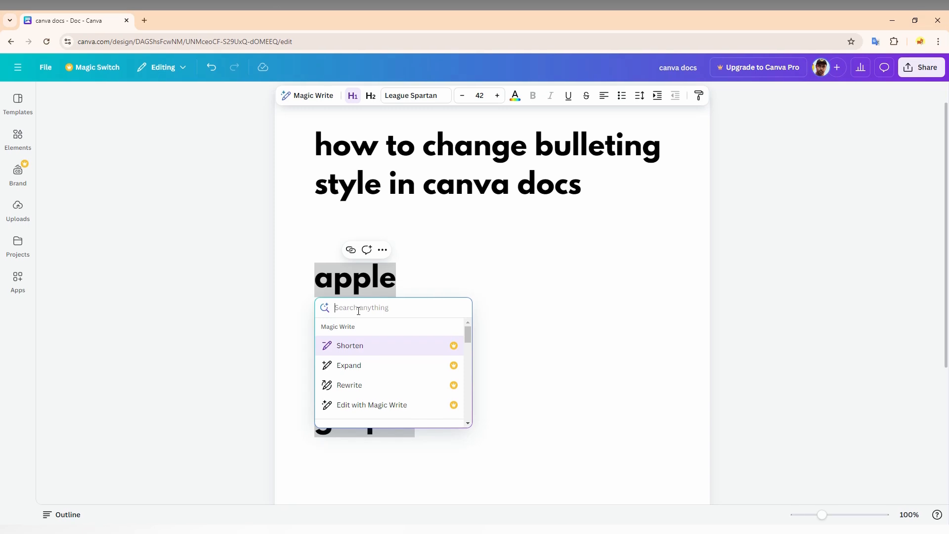
type("buu")
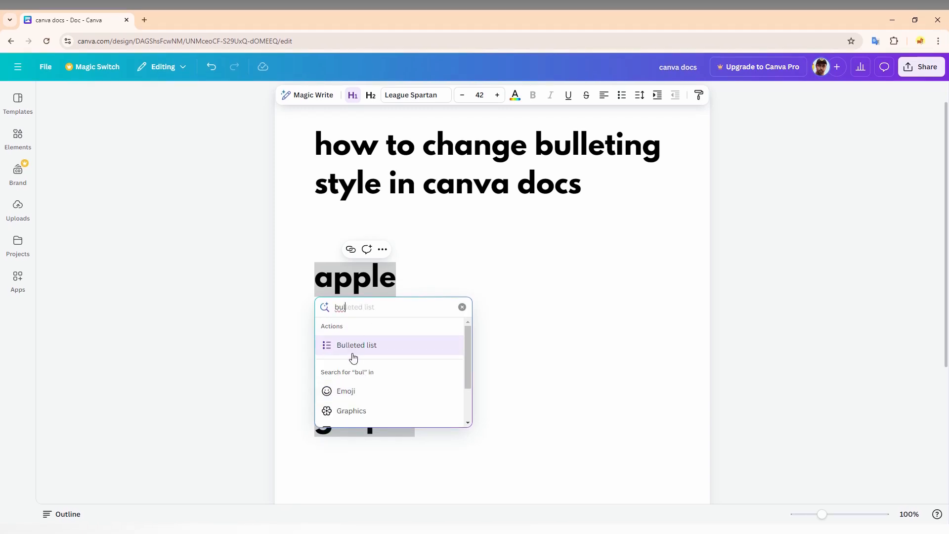
left_click(356, 345)
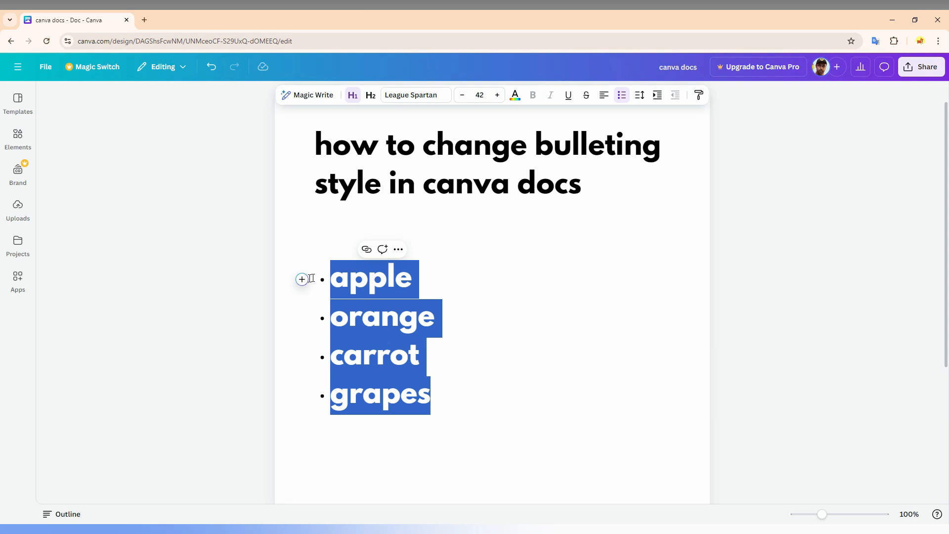
left_click(301, 279)
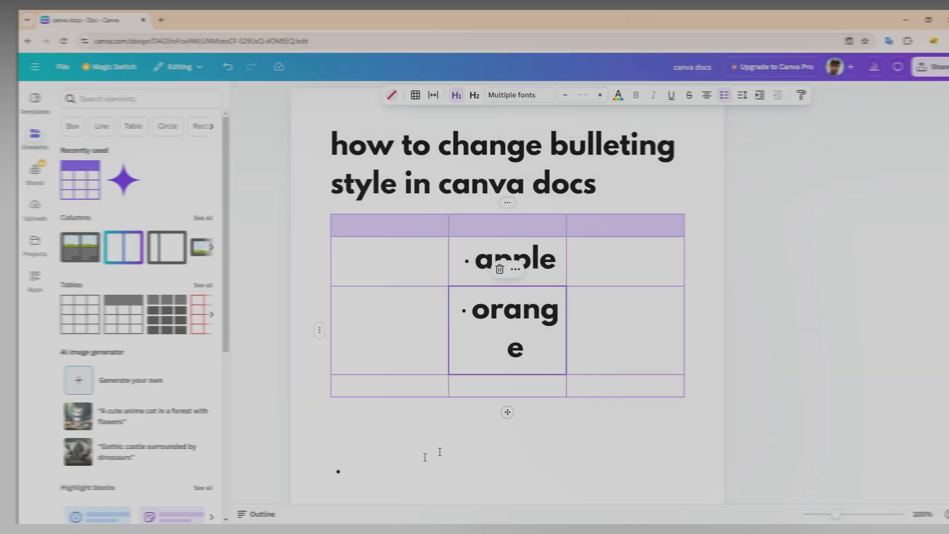
Scroll down to the table and edit the fruit entries inside it.
scroll("down", 3)
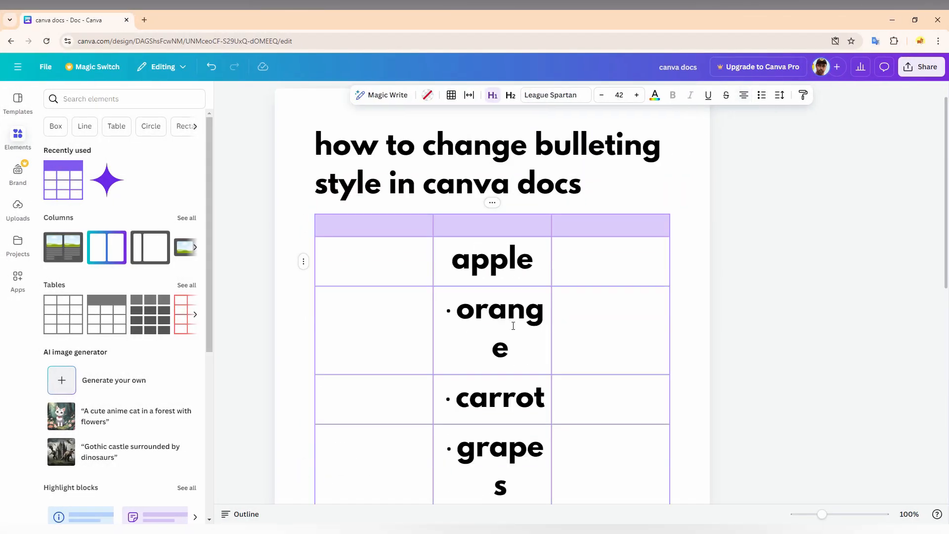
left_click(722, 95)
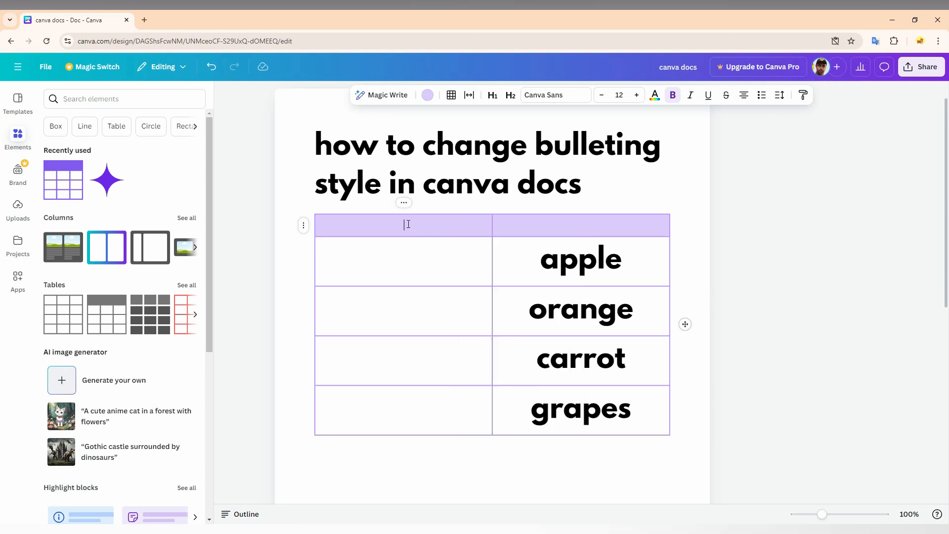
Bring up the header row's context menu to delete that row.
right_click(404, 225)
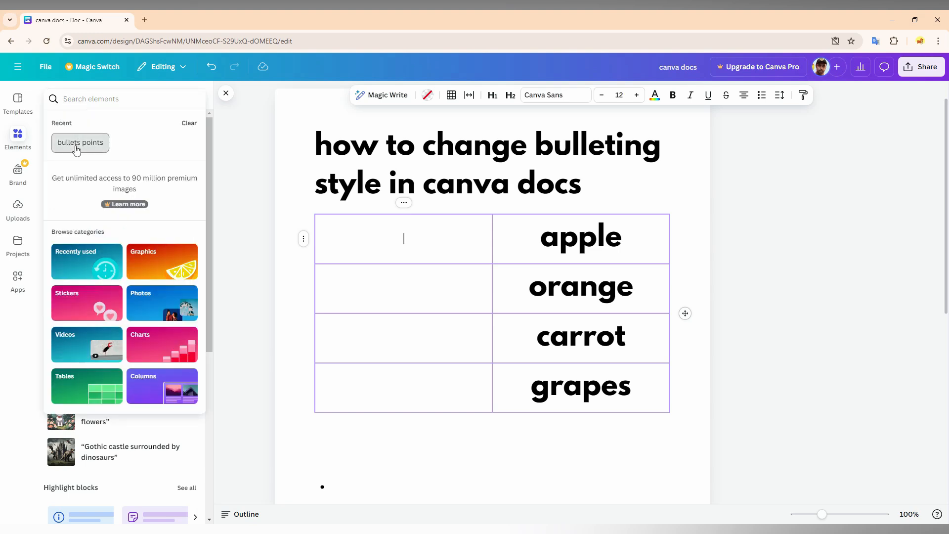
Search Elements for bullet point graphics and select the large black triangle icon.
left_click(80, 142)
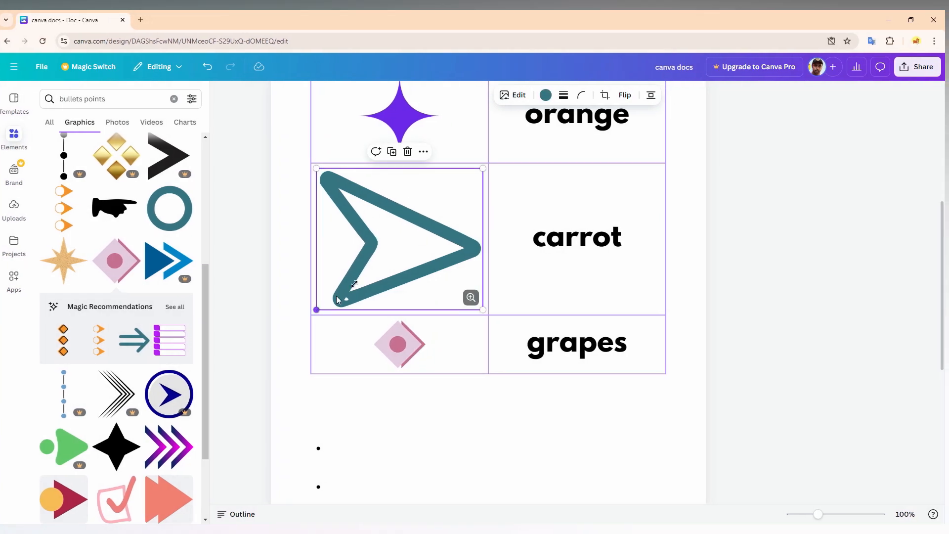
scroll("down", 3)
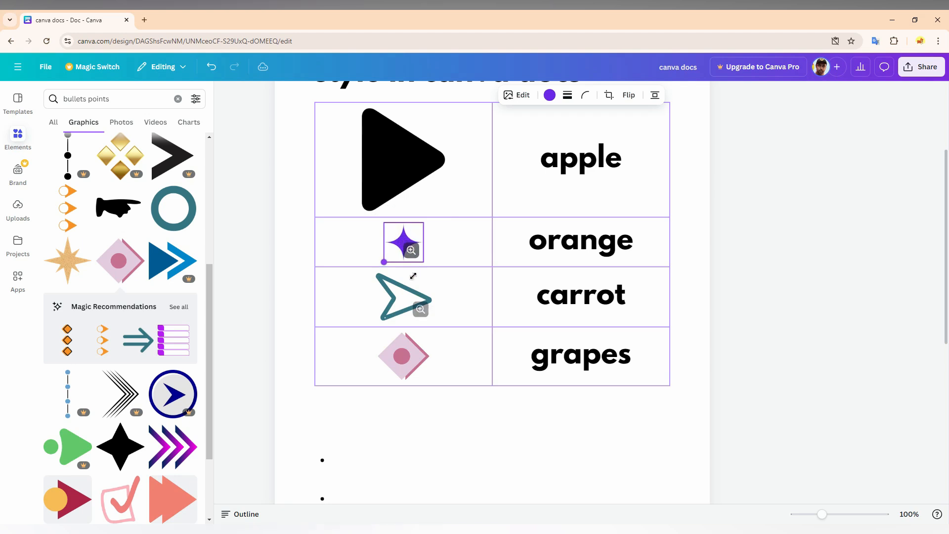
left_click(403, 159)
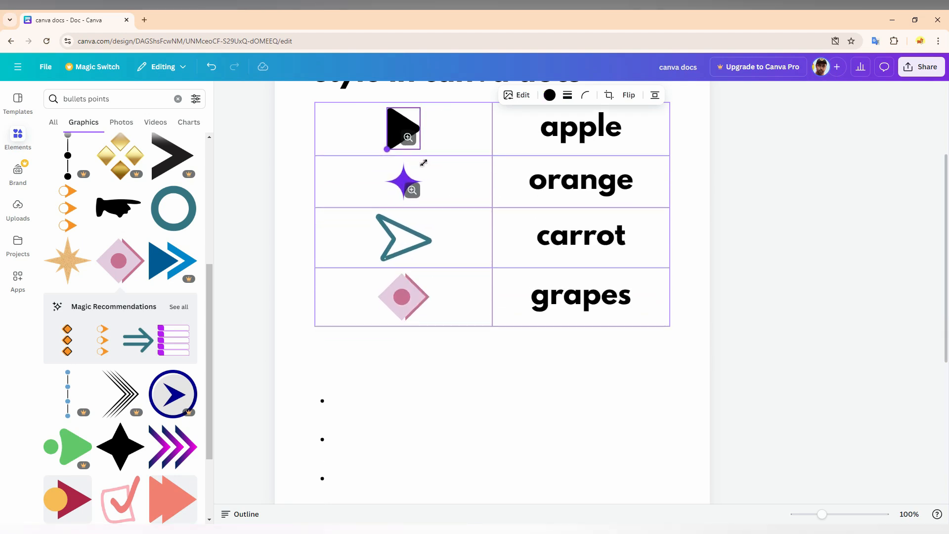
scroll("down", 3)
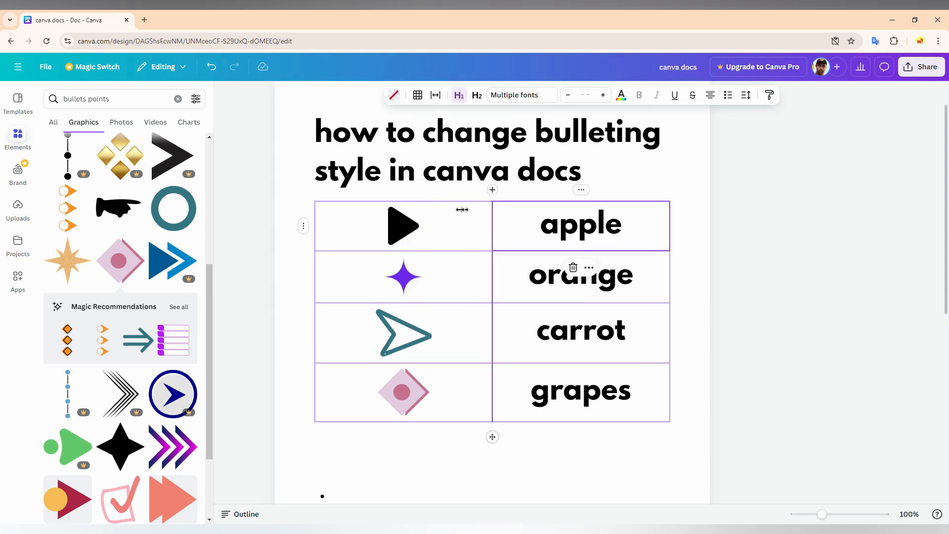
Drag the column divider left to narrow the icon column.
left_click_drag(462, 210, 382, 216)
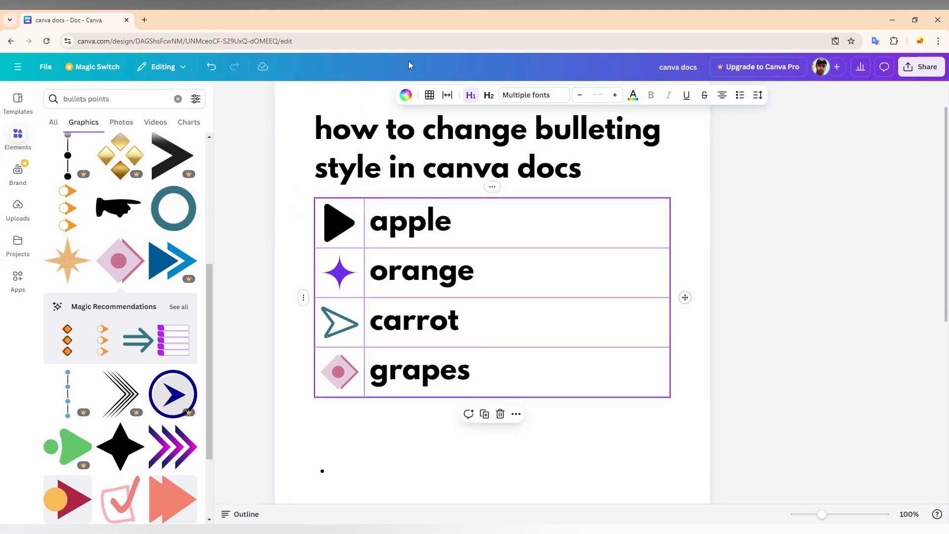
mouse_move(405, 95)
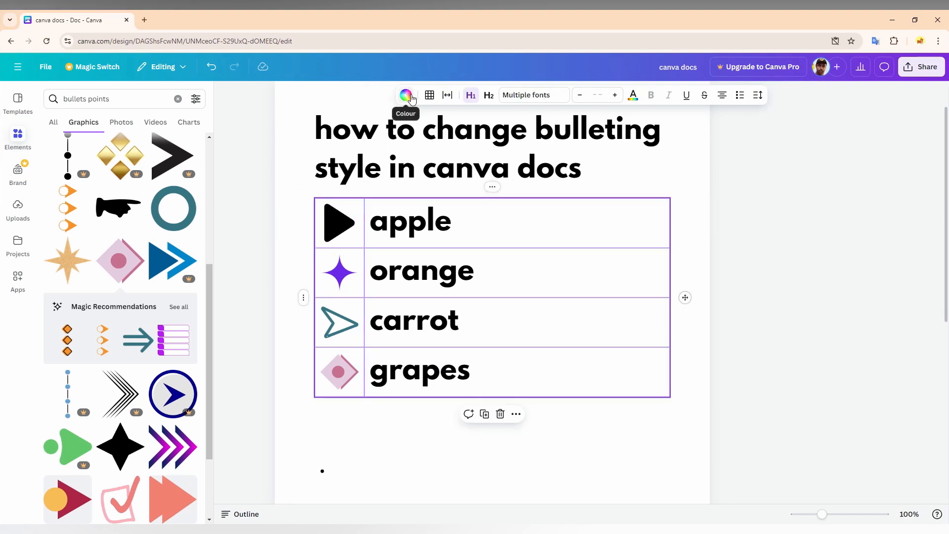
Give the table borders a new colour matching the page, then deselect the table.
left_click(405, 95)
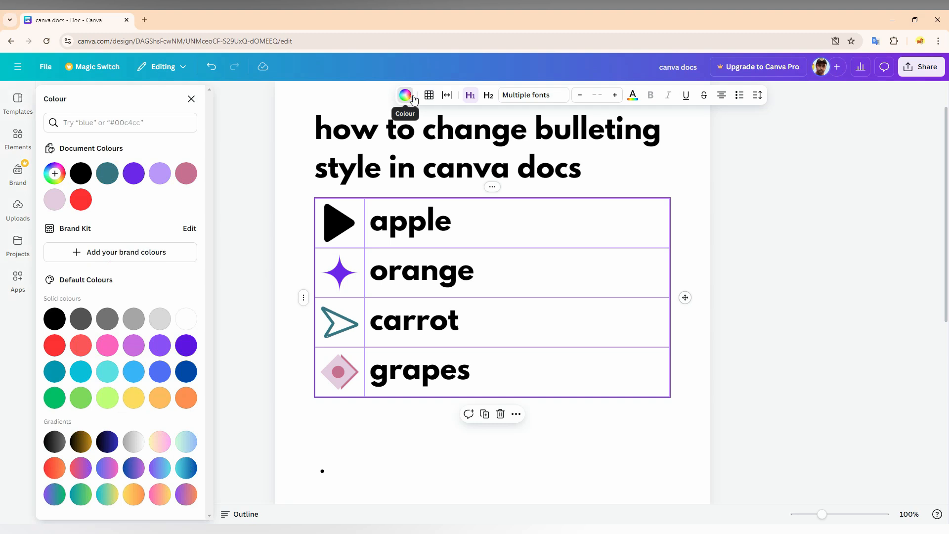
mouse_move(428, 95)
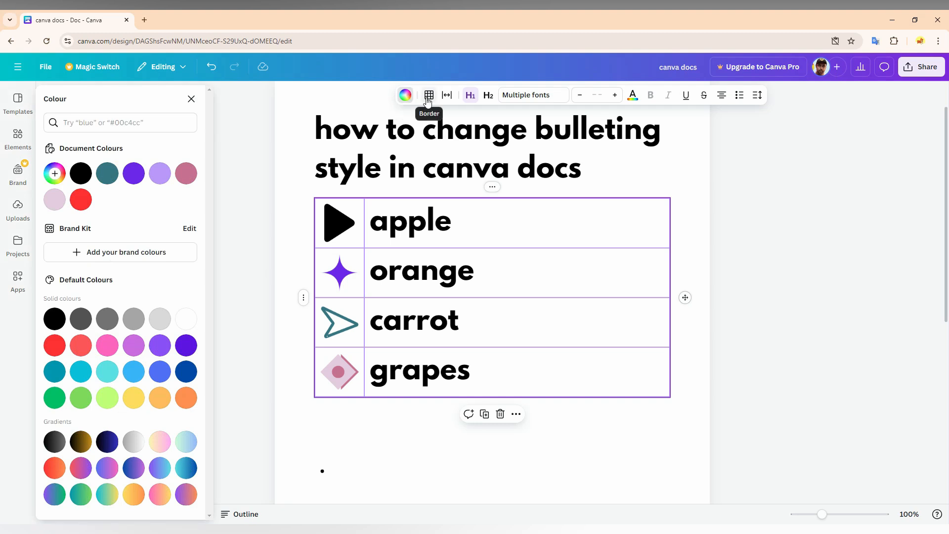
left_click(428, 95)
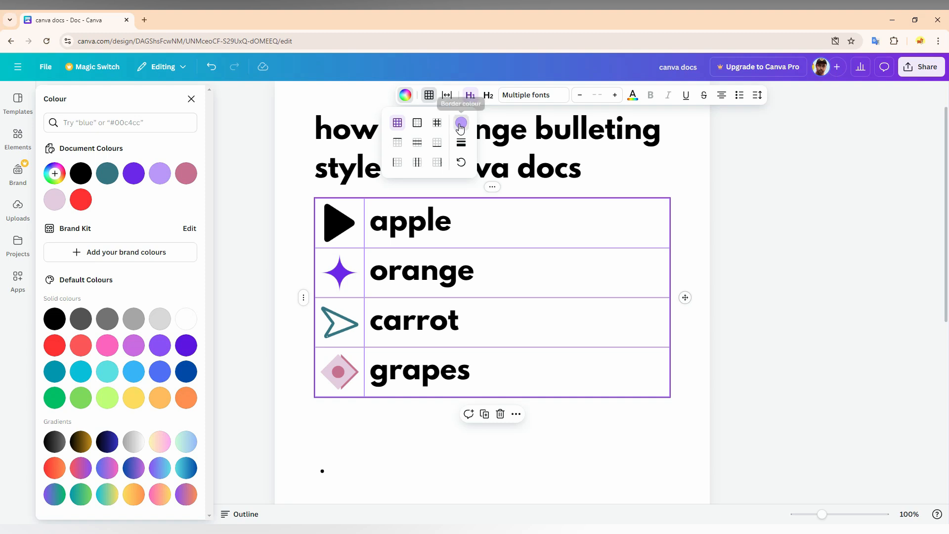
left_click(461, 122)
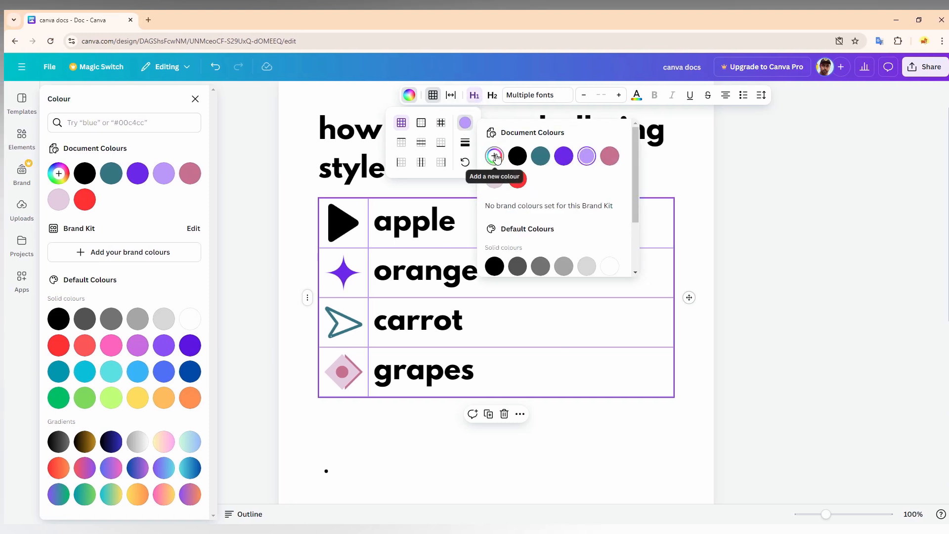
left_click(495, 157)
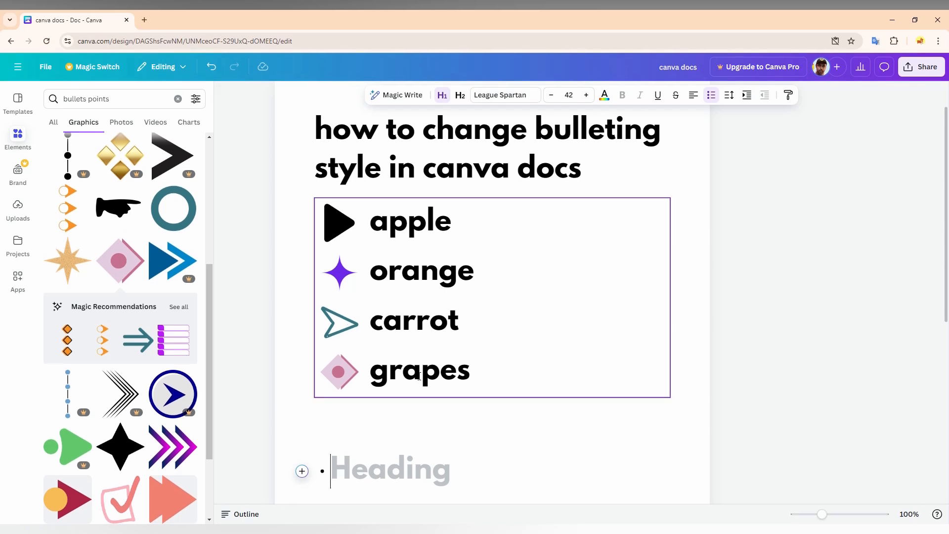
left_click(543, 456)
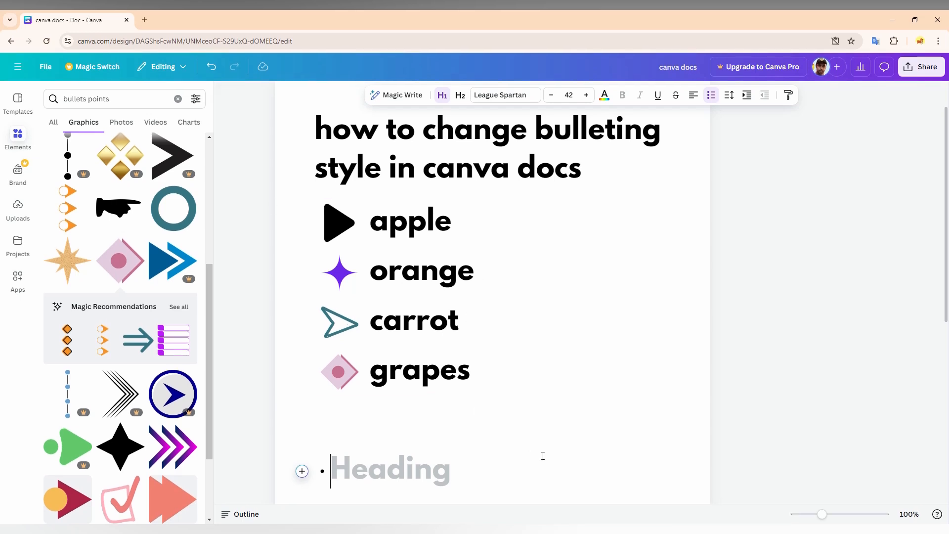